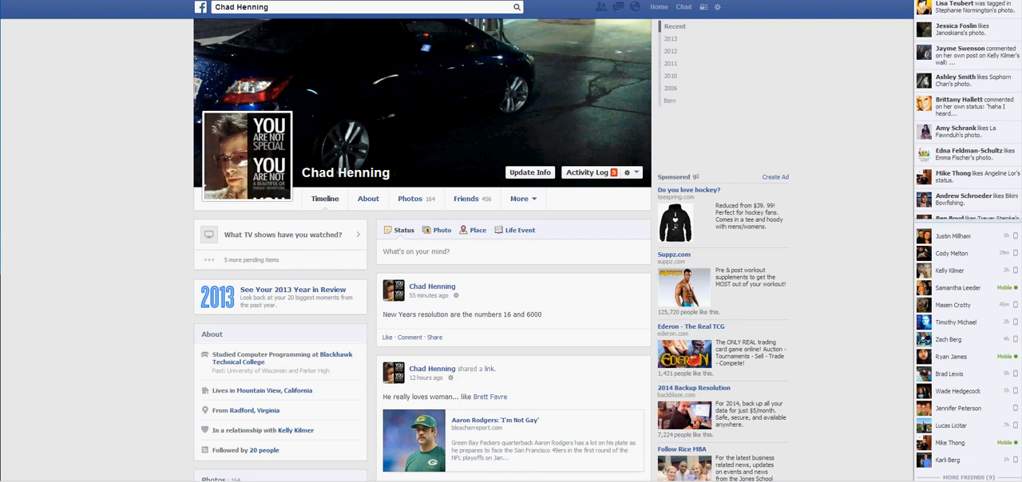
{"action": "mouse_move", "coordinate": [360, 185]}
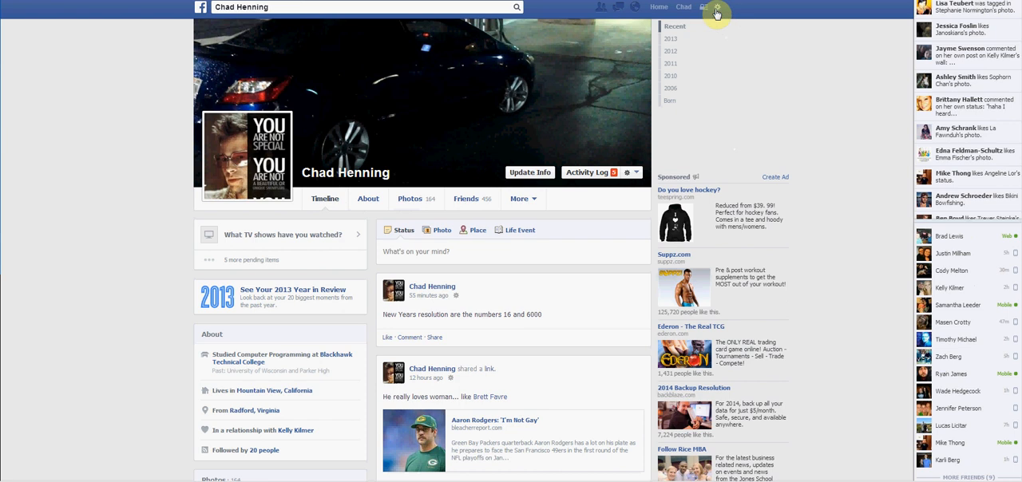
Reveal the account menu listing pages, ad options, settings, privacy and logout
{"action": "left_click", "coordinate": [705, 6]}
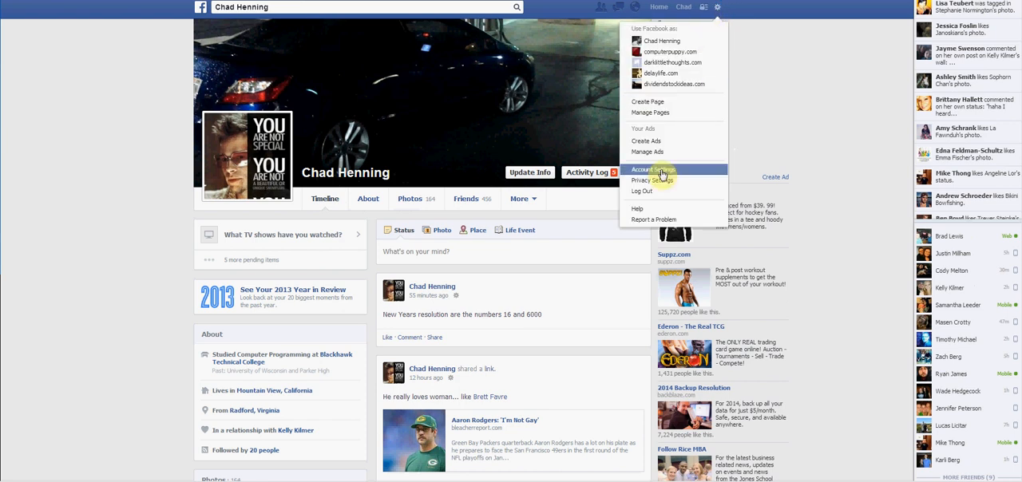
{"action": "mouse_move", "coordinate": [651, 179]}
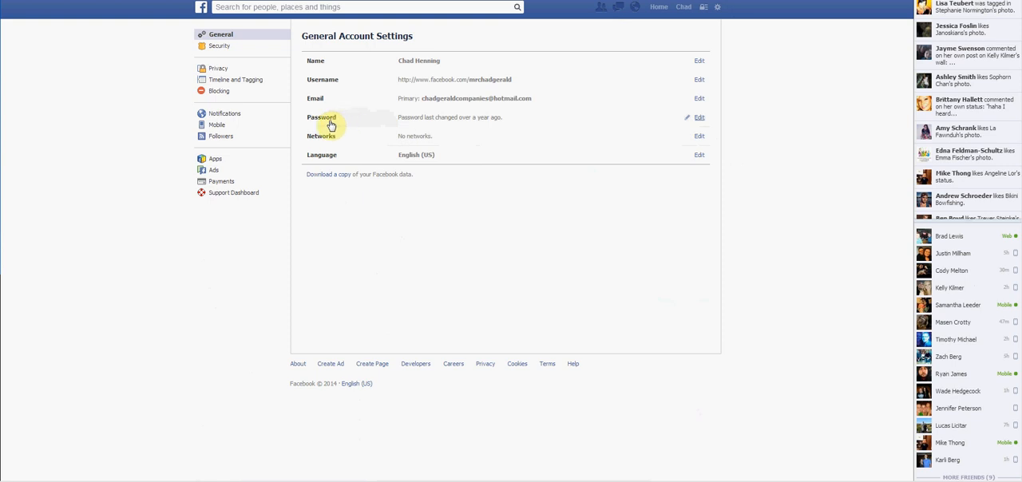
{"action": "mouse_move", "coordinate": [358, 123]}
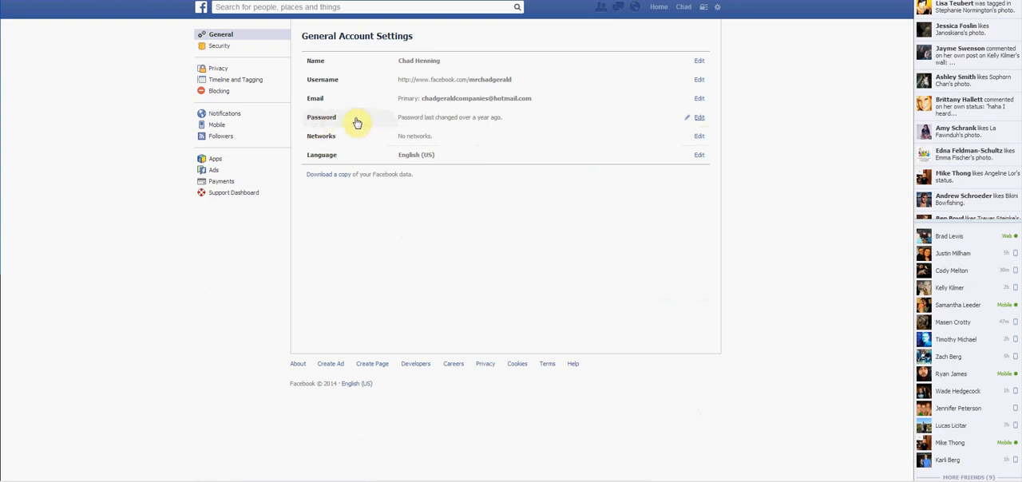
{"action": "mouse_move", "coordinate": [699, 120]}
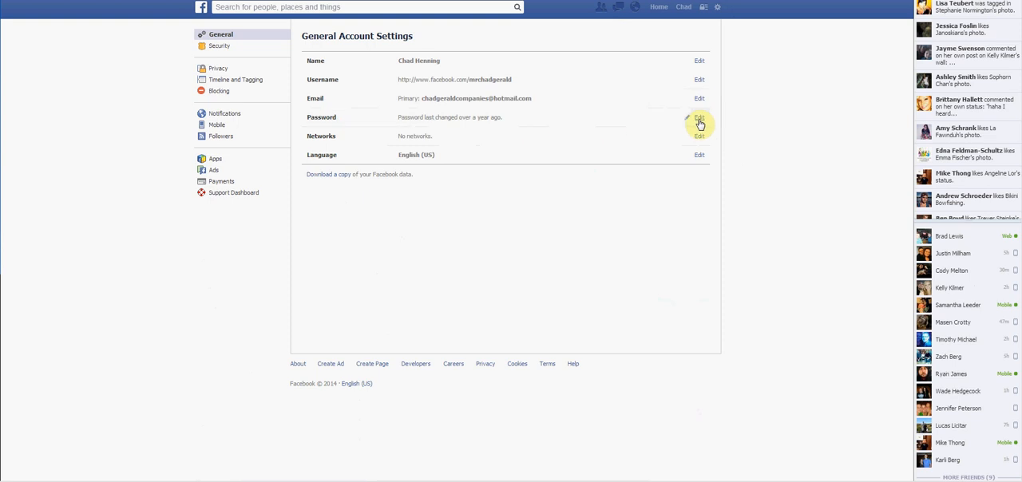
Edit the Password row and focus the Current then New password fields for entry
{"action": "left_click", "coordinate": [699, 118]}
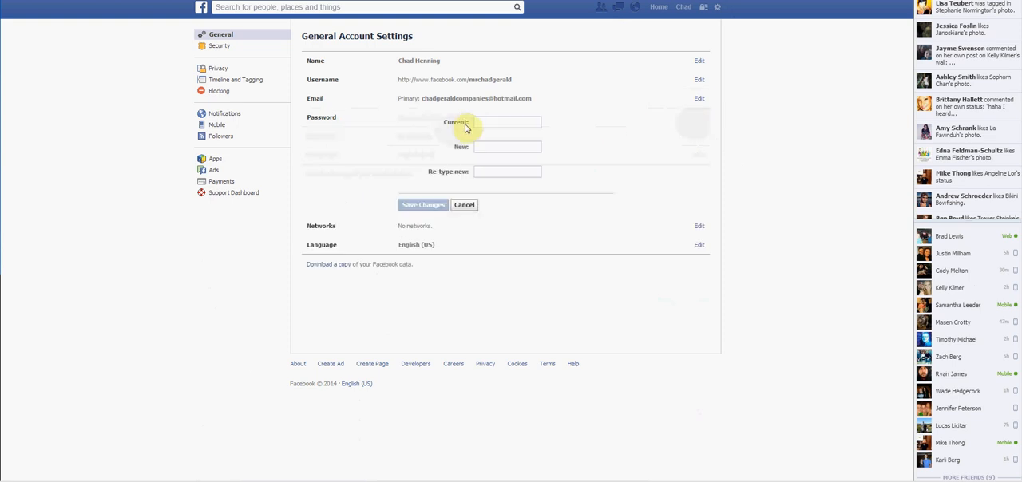
{"action": "left_click", "coordinate": [507, 121]}
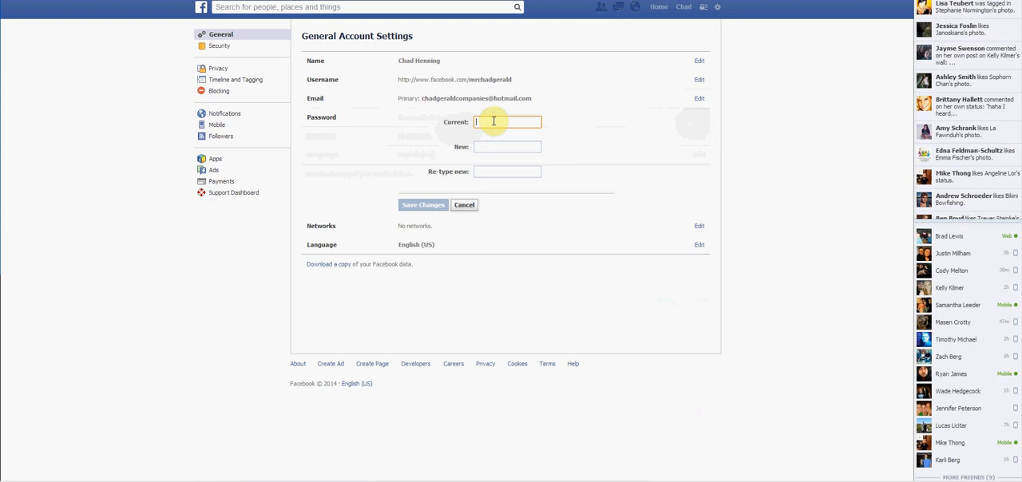
{"action": "left_click", "coordinate": [508, 147]}
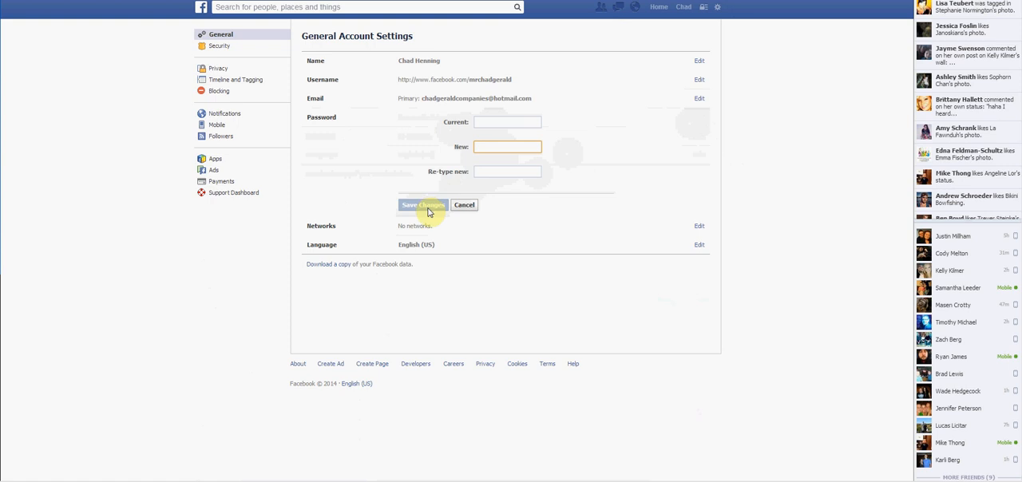
{"action": "left_click", "coordinate": [508, 147]}
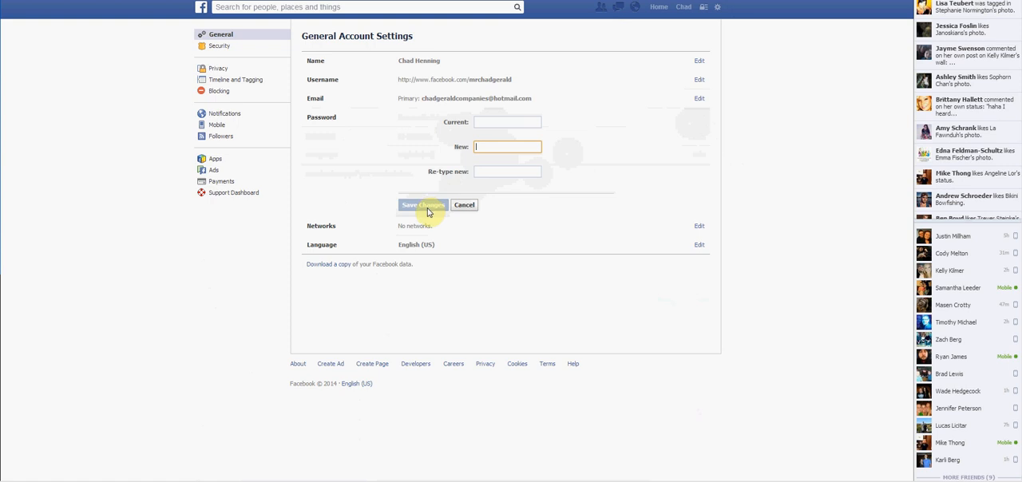